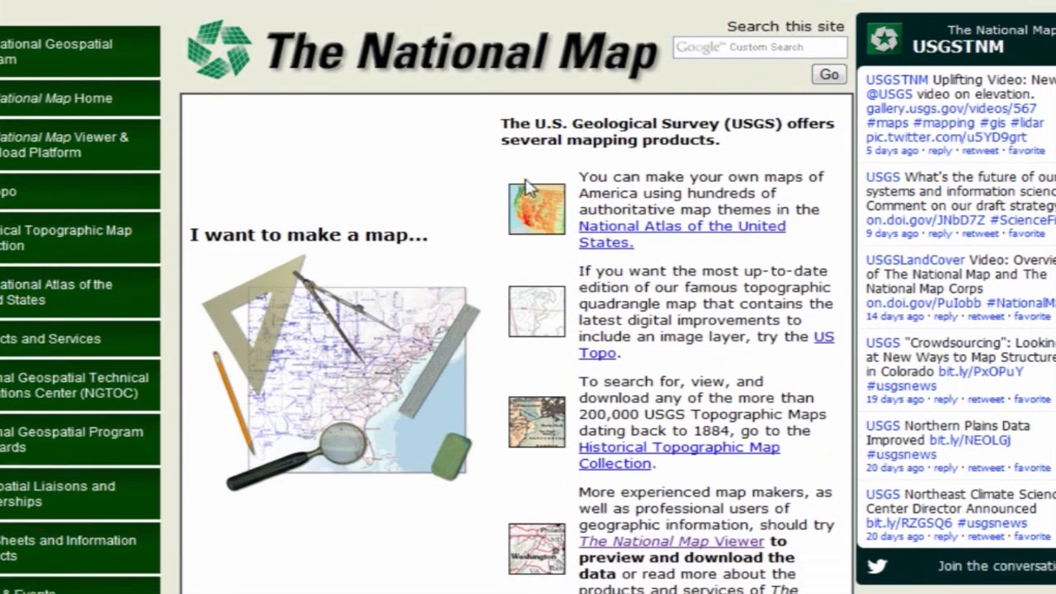
# Launch the interactive map viewer and zoom/pan to Mount Rainier near Ranger Creek Airport
pyautogui.scroll(-3)
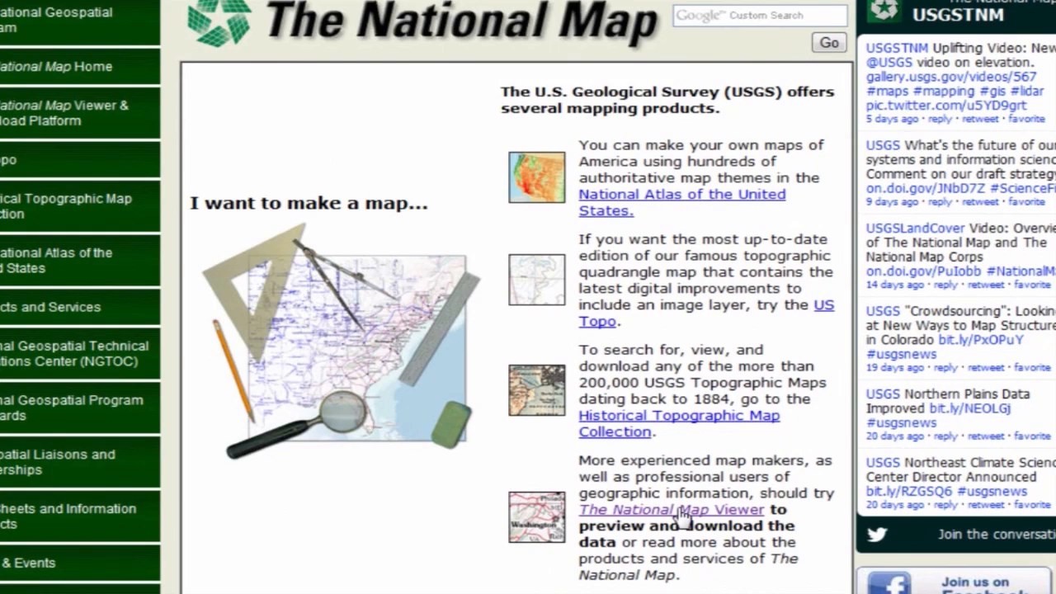
pyautogui.click(670, 508)
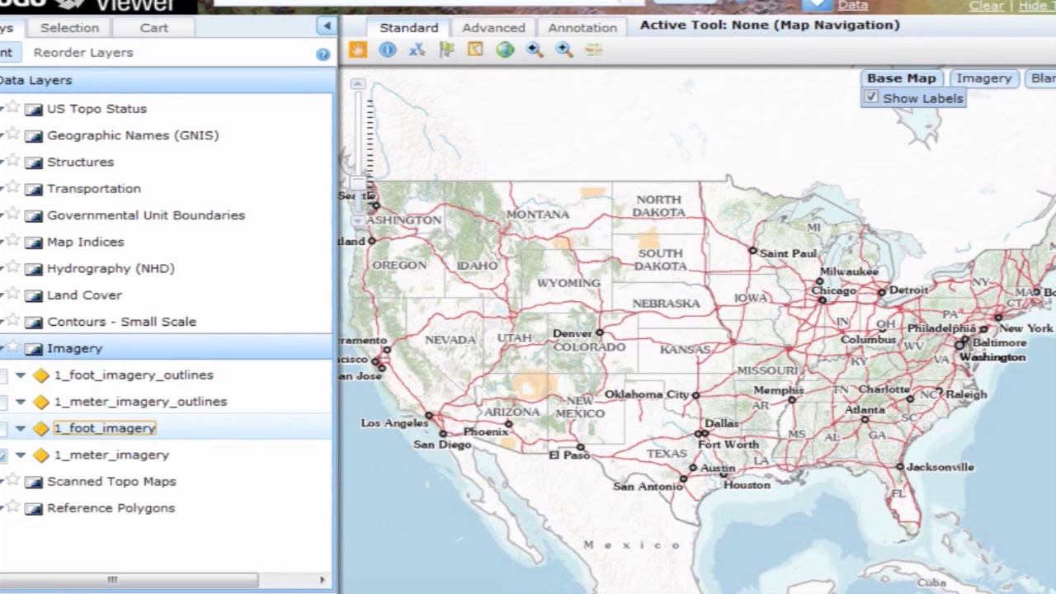
pyautogui.click(20, 348)
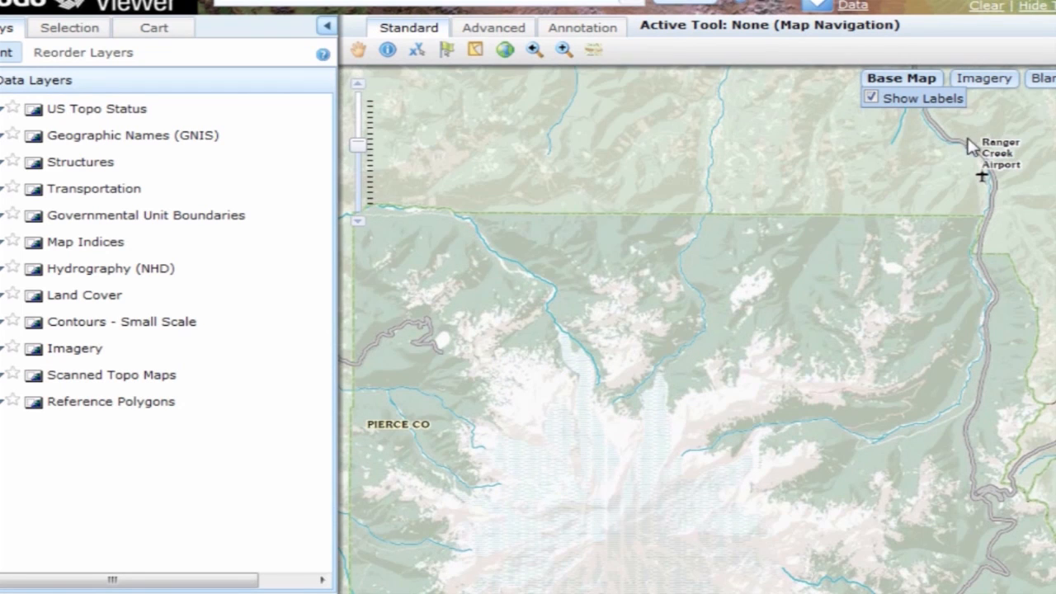
pyautogui.moveTo(696, 247); pyautogui.dragTo(696, 326)
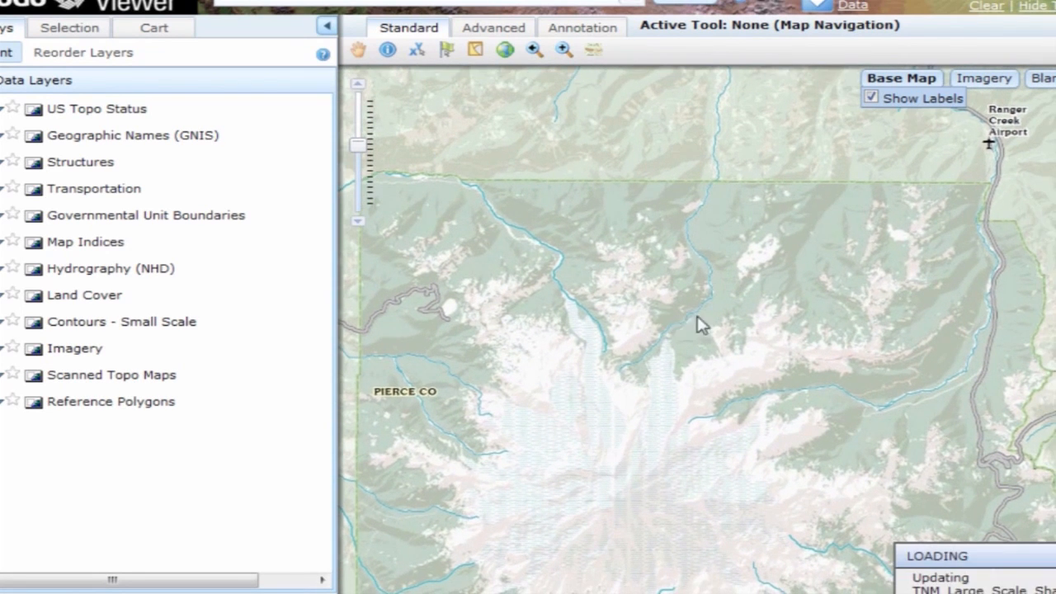
pyautogui.moveTo(822, 294)
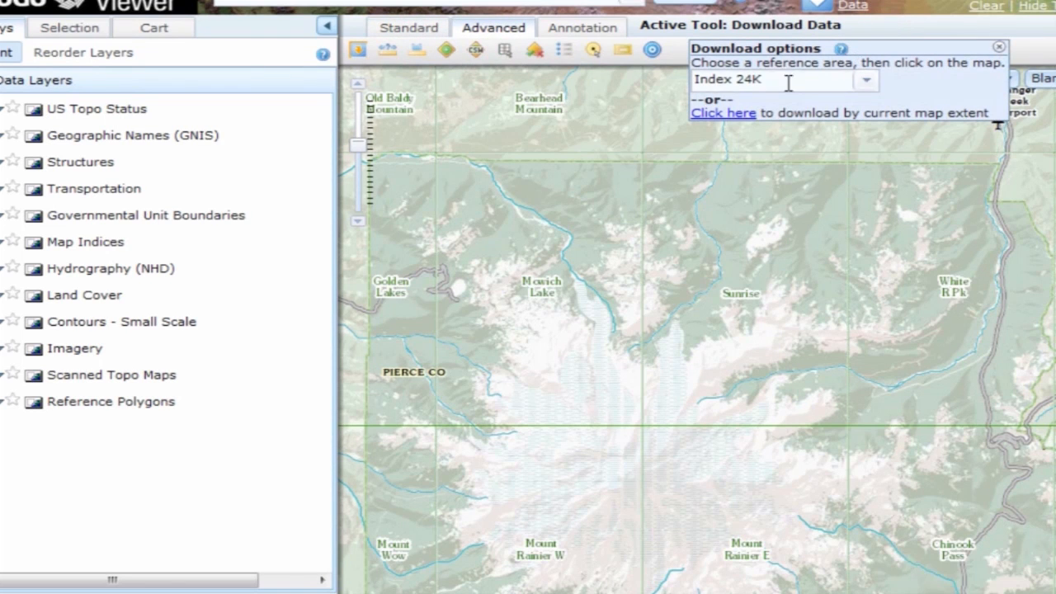
# Use Index 24K reference areas, select the Mowich Lake quad, choose Orthoimagery and add it to the cart
pyautogui.click(866, 79)
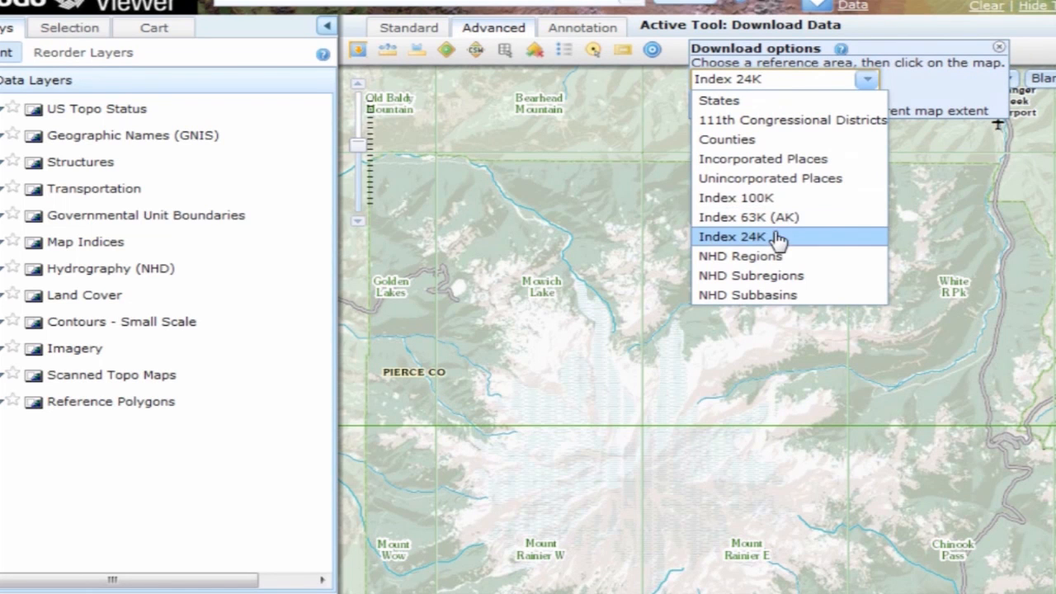
pyautogui.click(739, 237)
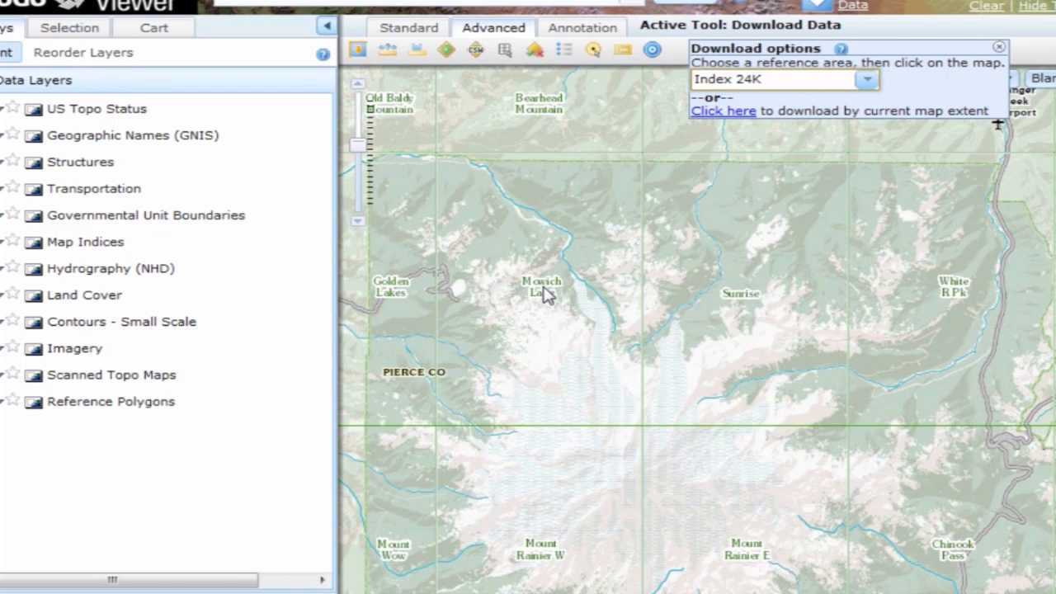
pyautogui.click(541, 289)
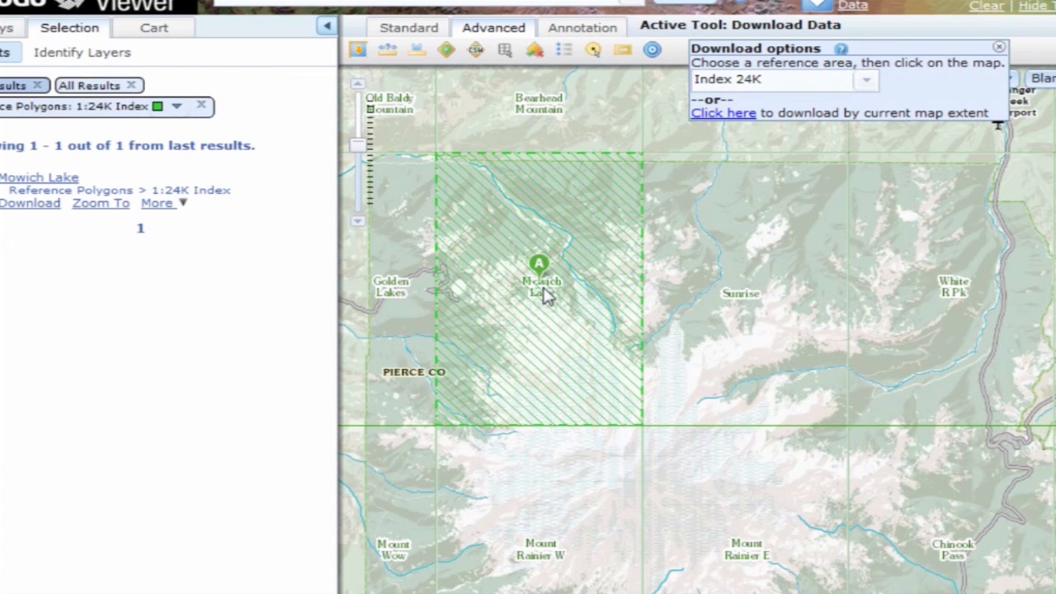
pyautogui.moveTo(30, 213)
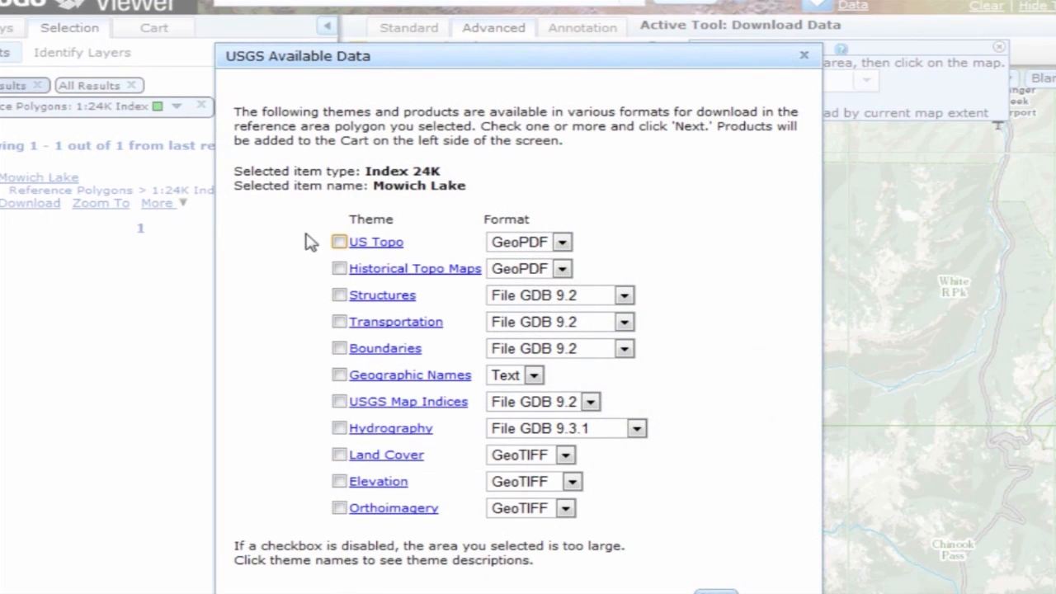
pyautogui.click(624, 322)
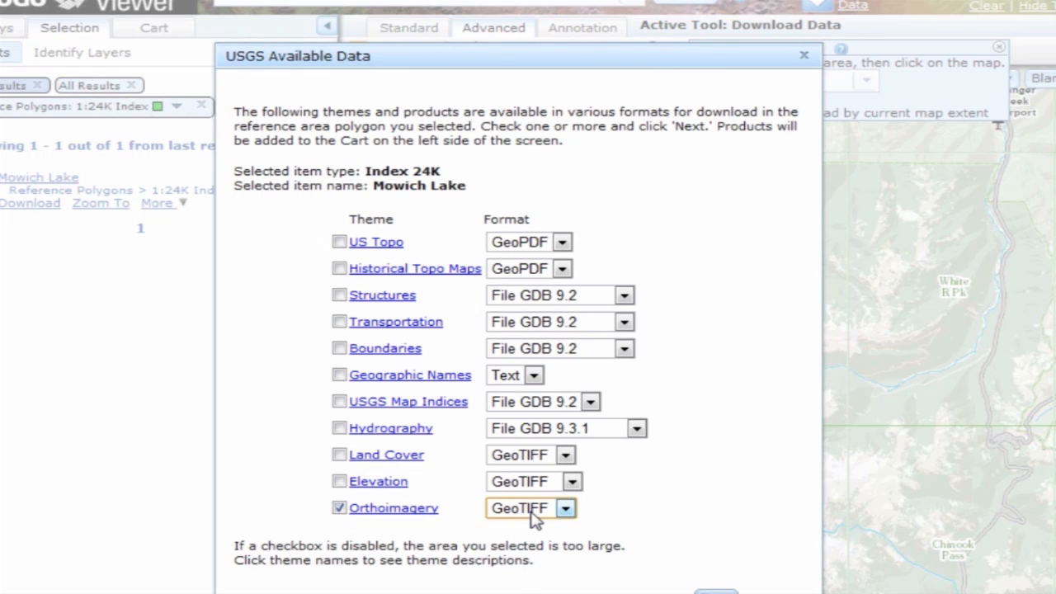
pyautogui.click(564, 508)
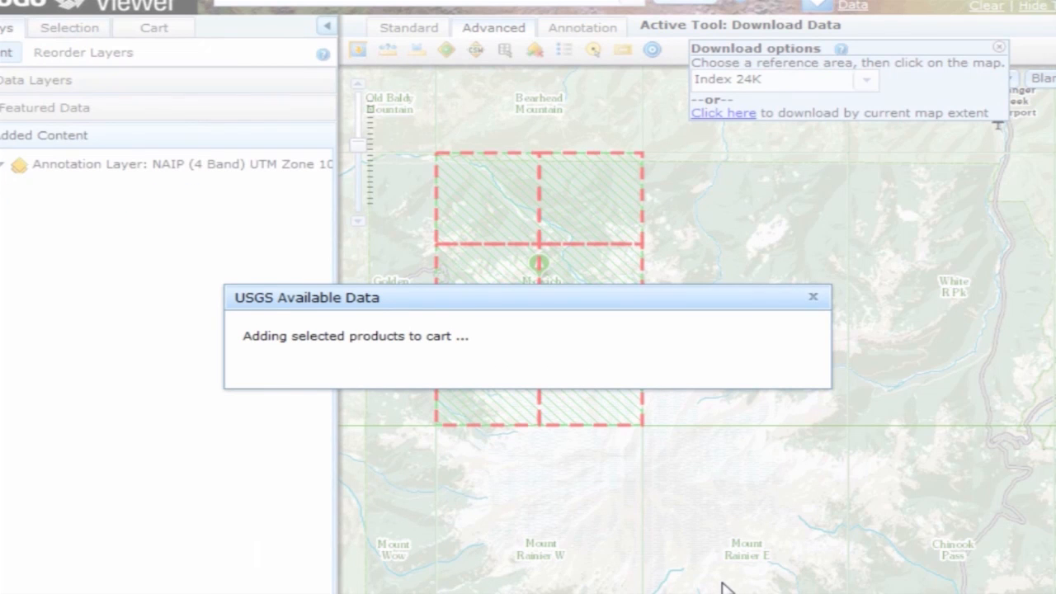
pyautogui.moveTo(733, 478)
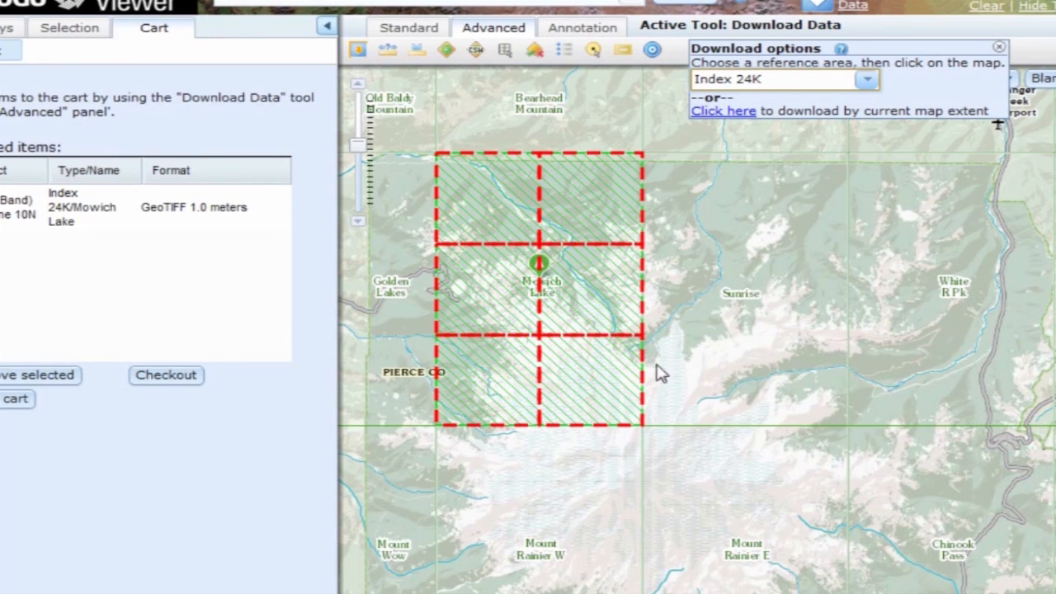
pyautogui.moveTo(601, 398)
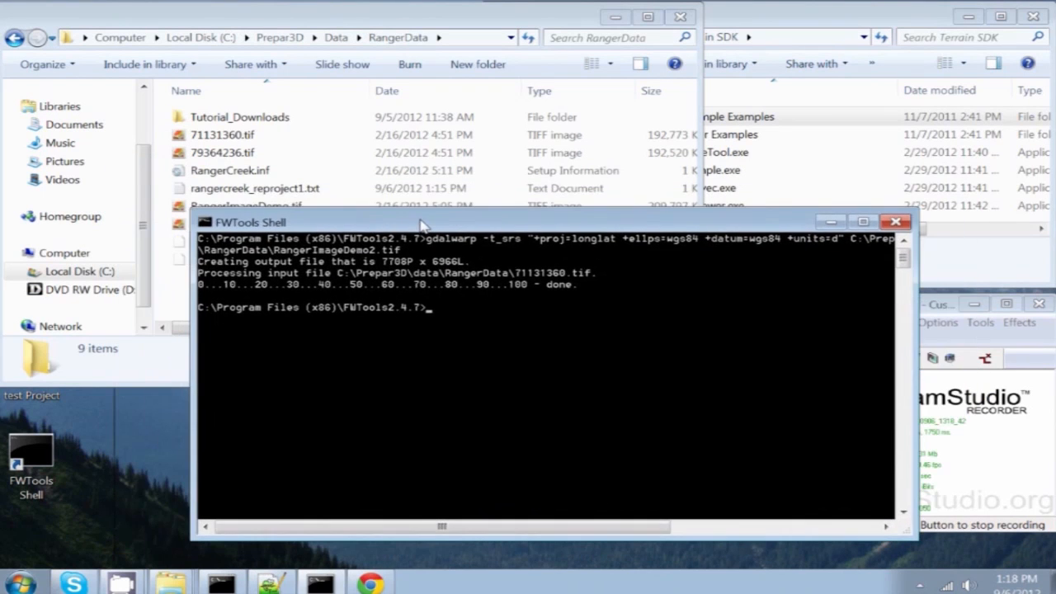
# Copy the full gdalwarp -t_srs command line from the command text file in Notepad++
pyautogui.rightClick(251, 188)
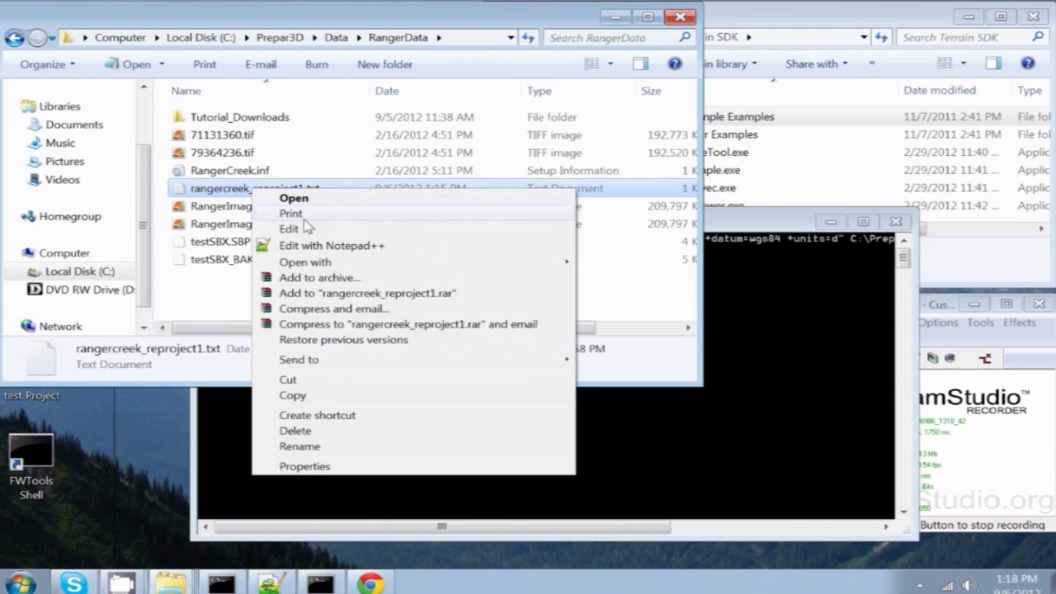
pyautogui.click(331, 244)
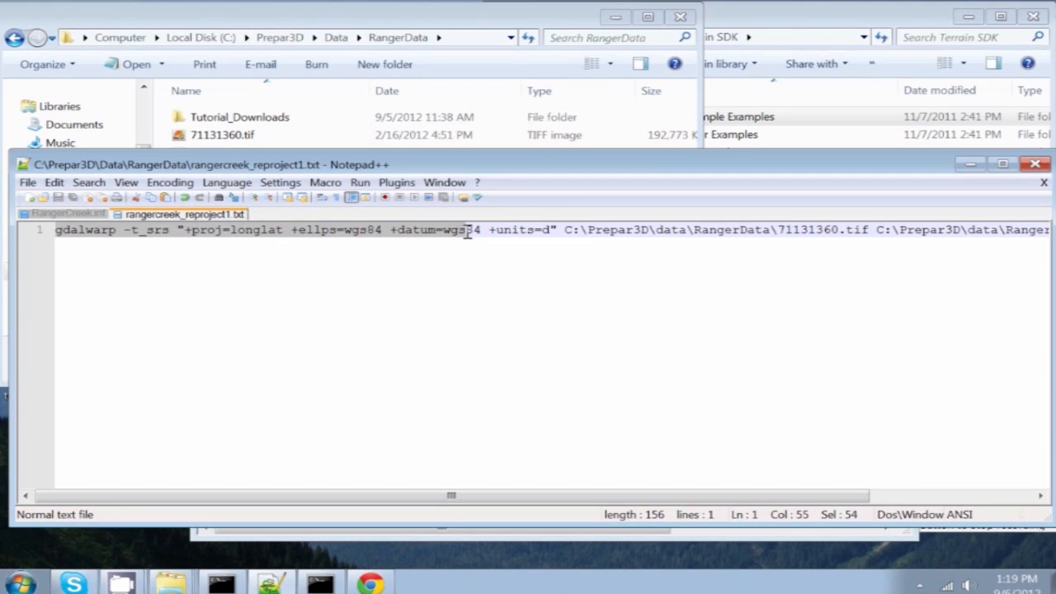
pyautogui.click(564, 229)
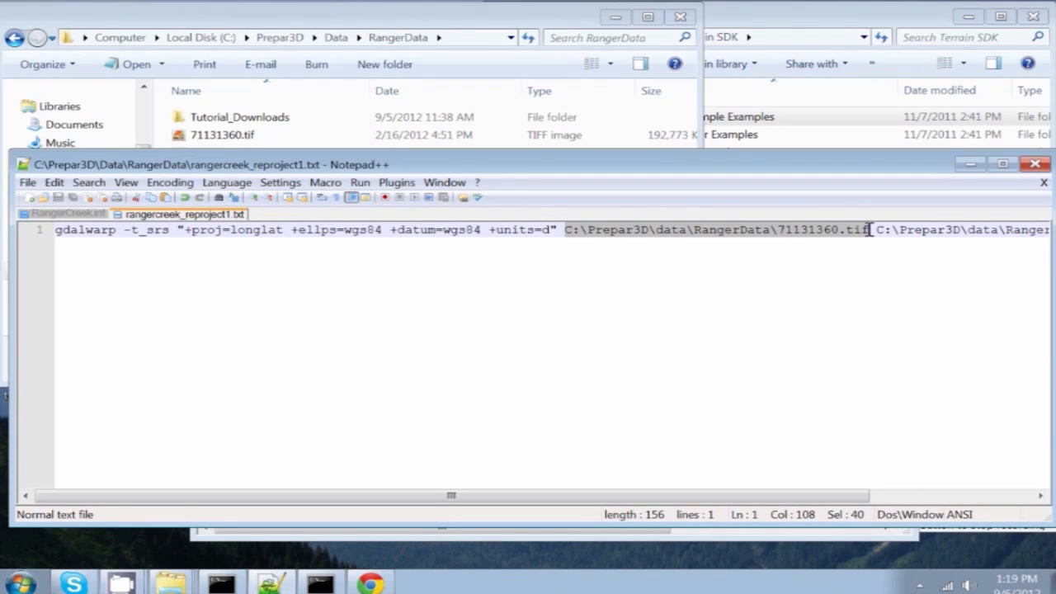
pyautogui.hscroll(3)
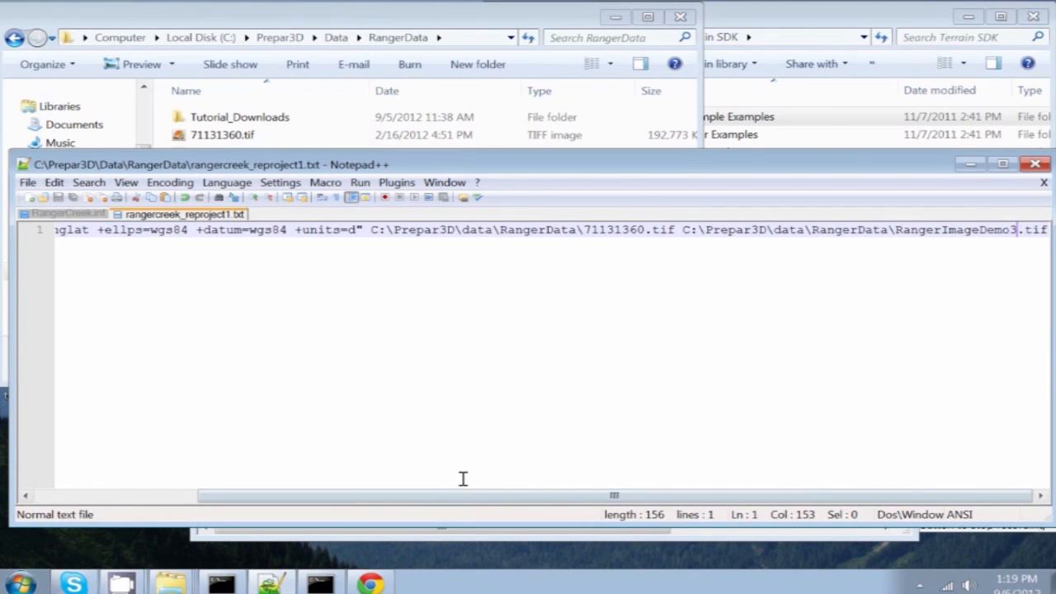
pyautogui.hscroll(-3)
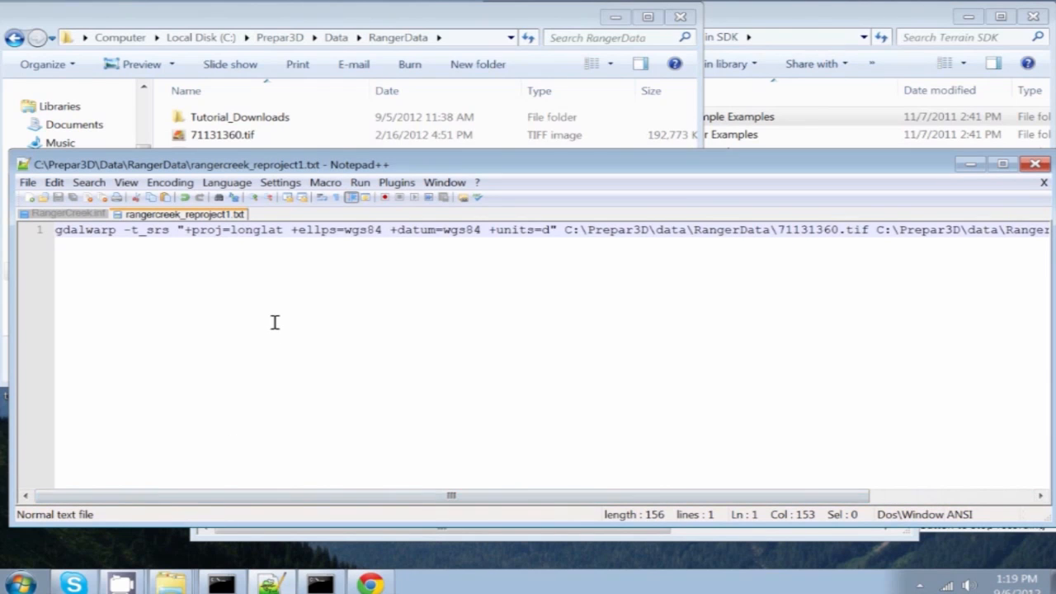
pyautogui.press('ctrl+a')
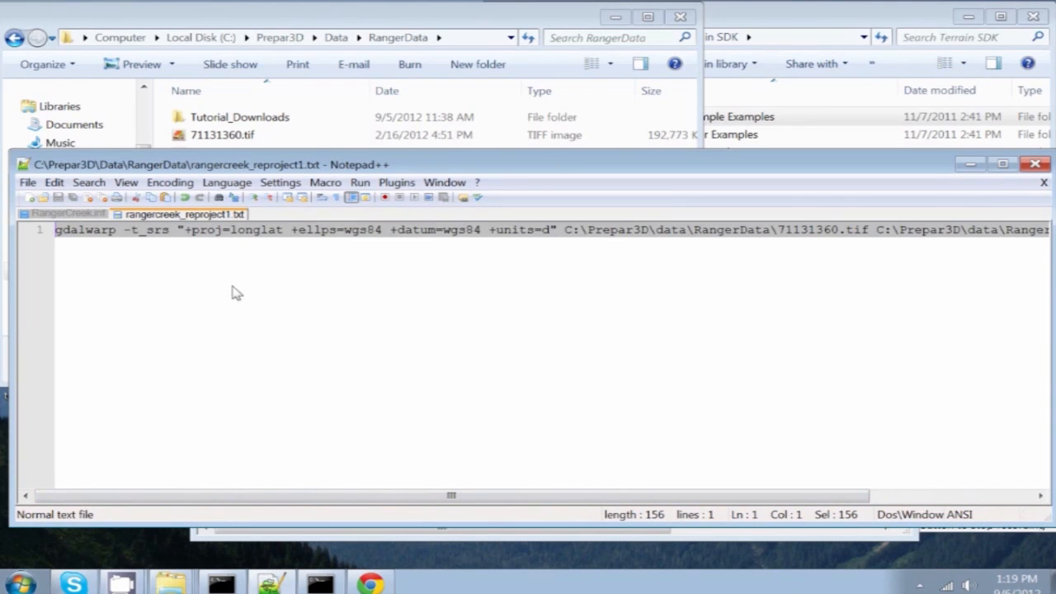
pyautogui.rightClick(237, 294)
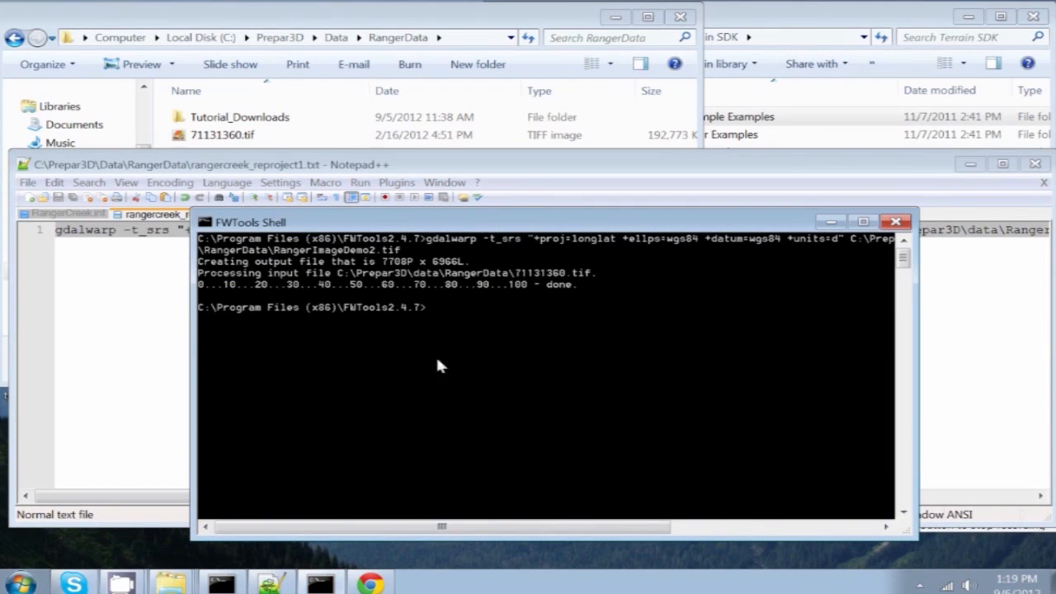
# Paste and run the gdalwarp command in FWTools Shell to write RangerImageDemo2.tif into RangerData
pyautogui.rightClick(437, 367)
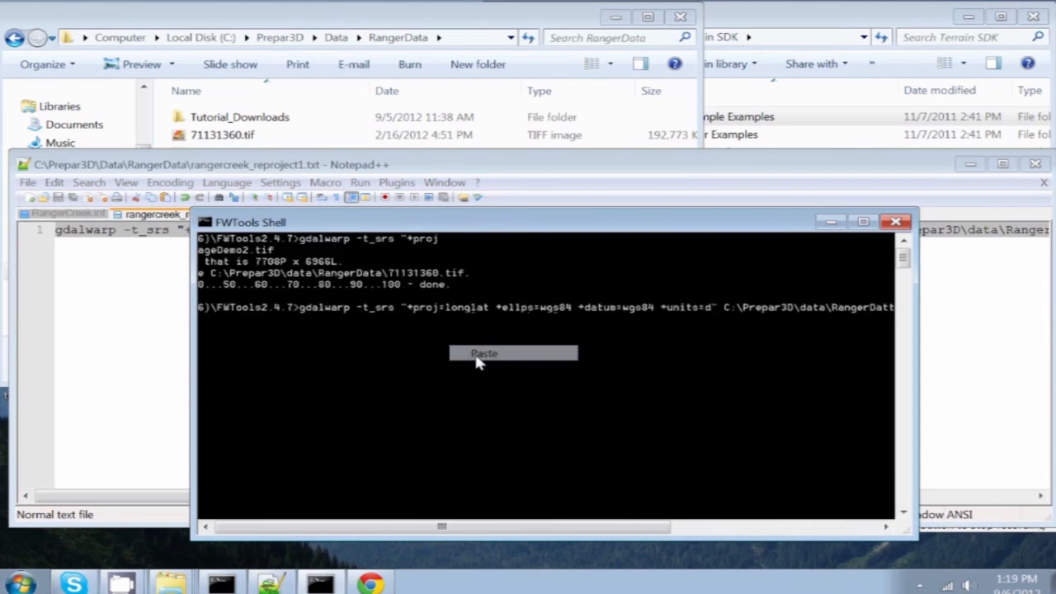
pyautogui.click(484, 353)
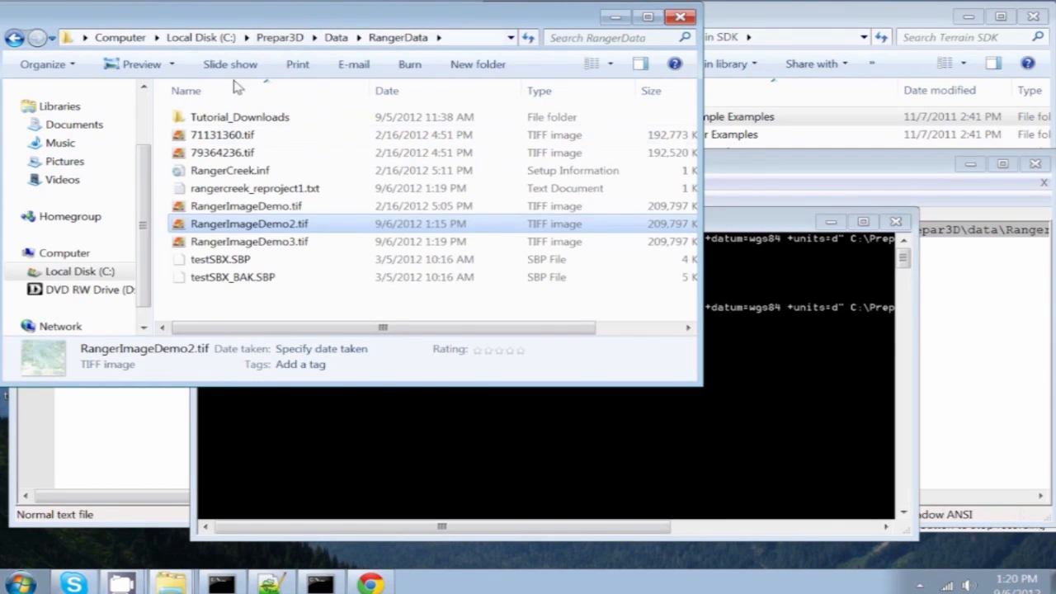
# Select the reprojected image in RangerData and edit RangerCreek.inf in Notepad++
pyautogui.click(247, 241)
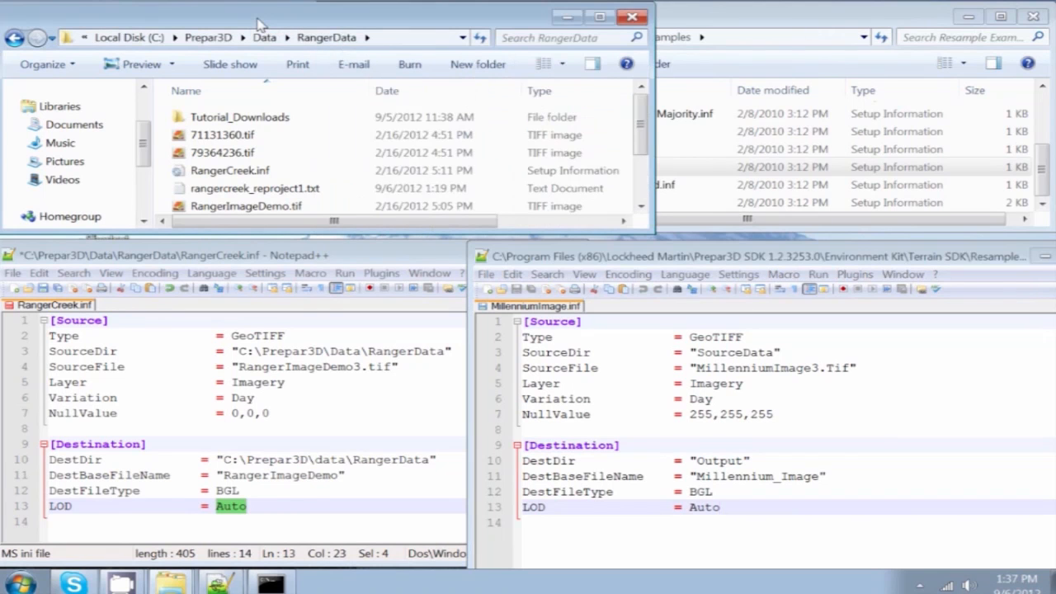
pyautogui.scroll(-3)
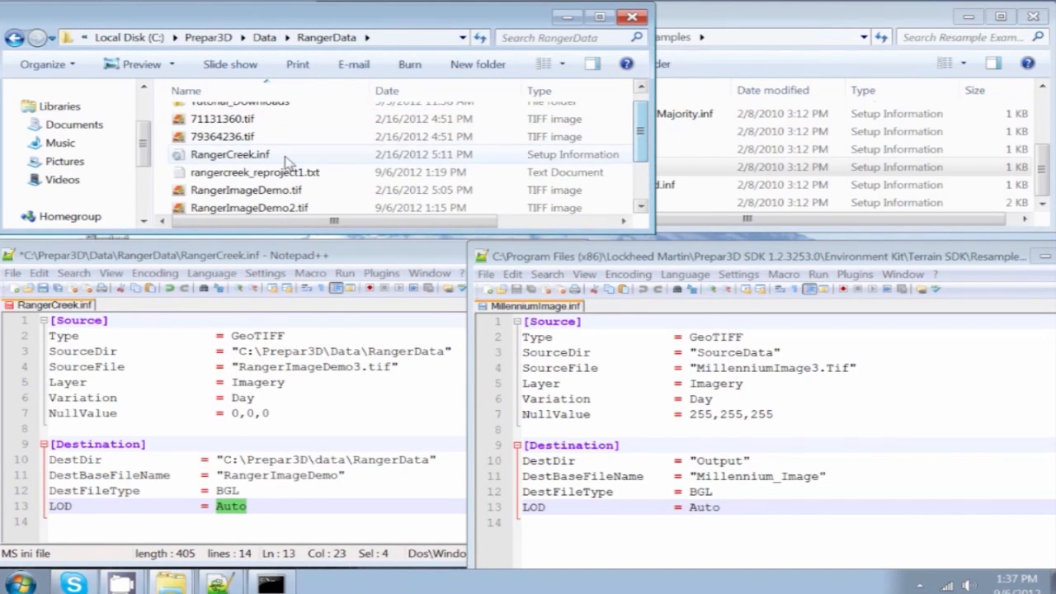
pyautogui.click(229, 155)
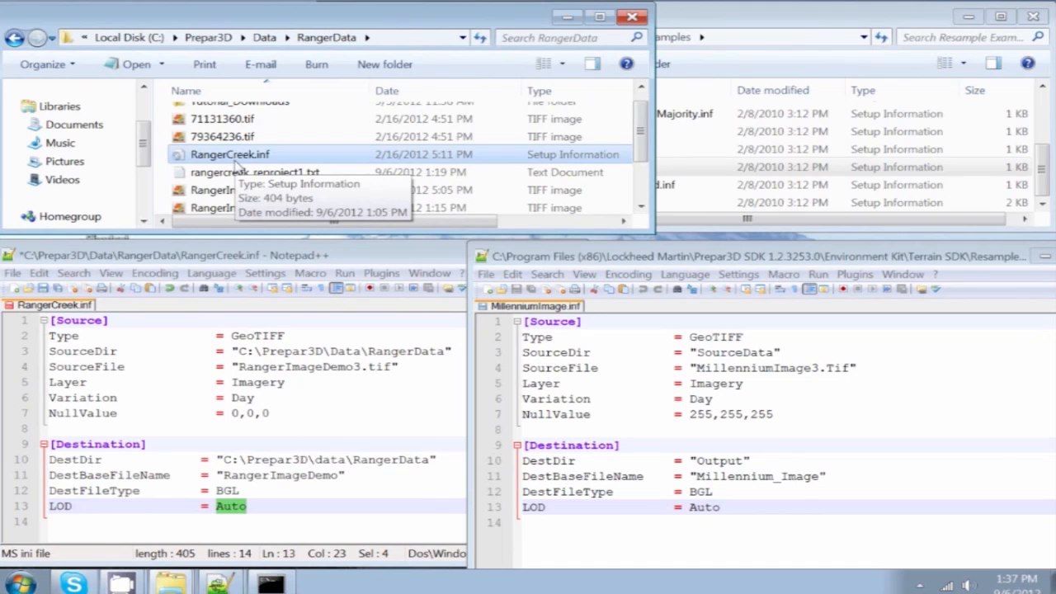
pyautogui.rightClick(229, 155)
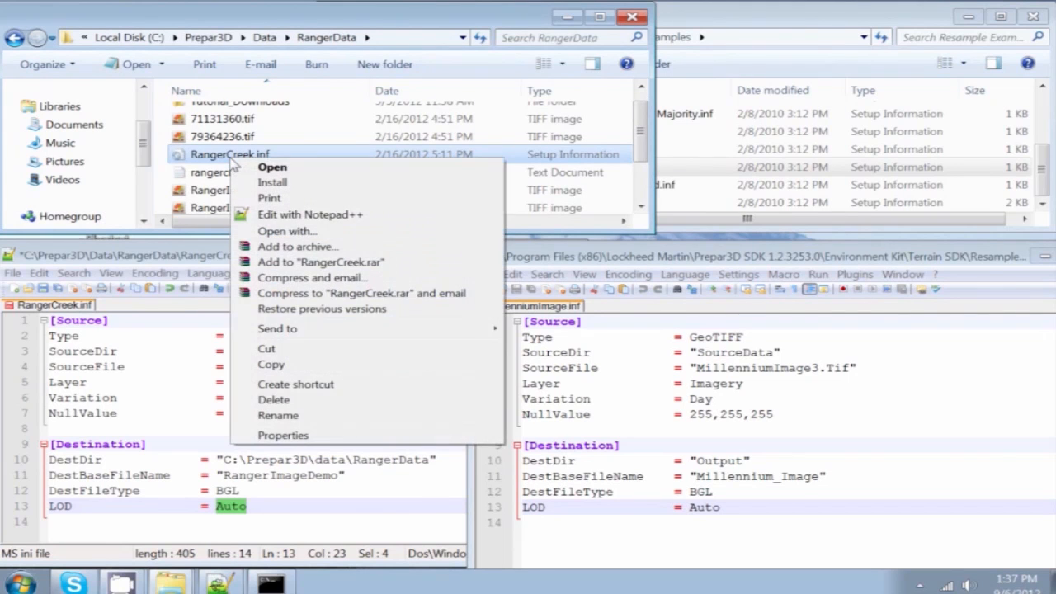
pyautogui.click(310, 215)
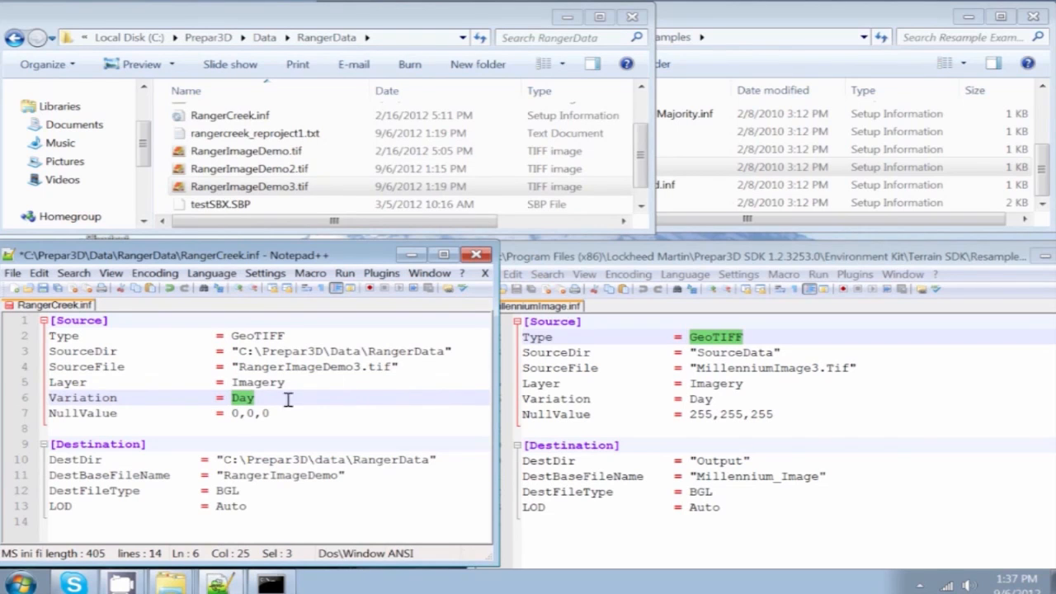
# Check Variation Day and the RangerImageDemo destination entries against the MillenniumImage.inf SDK sample
pyautogui.click(250, 412)
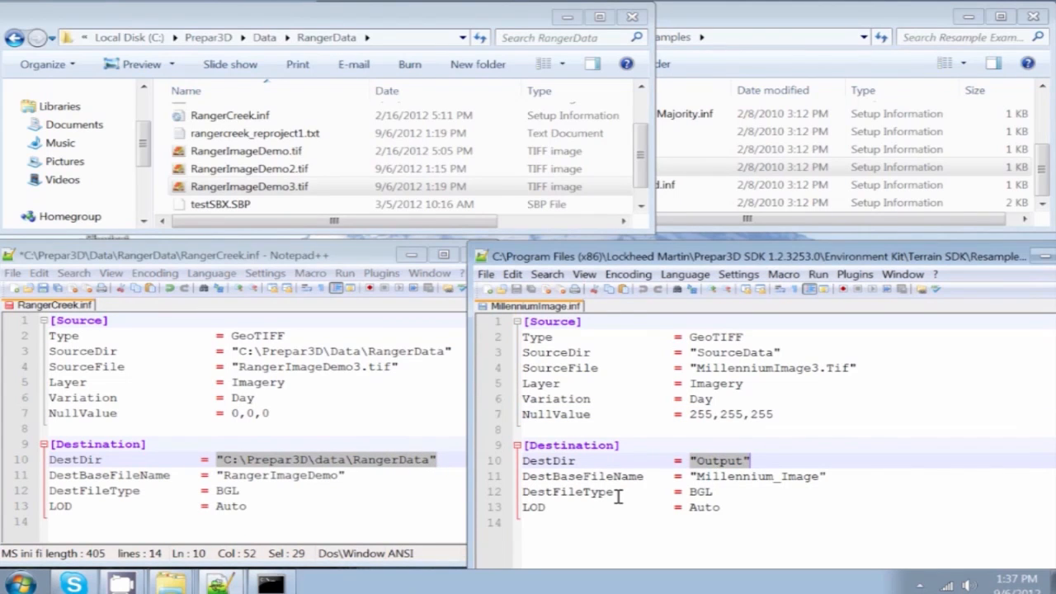
pyautogui.click(693, 475)
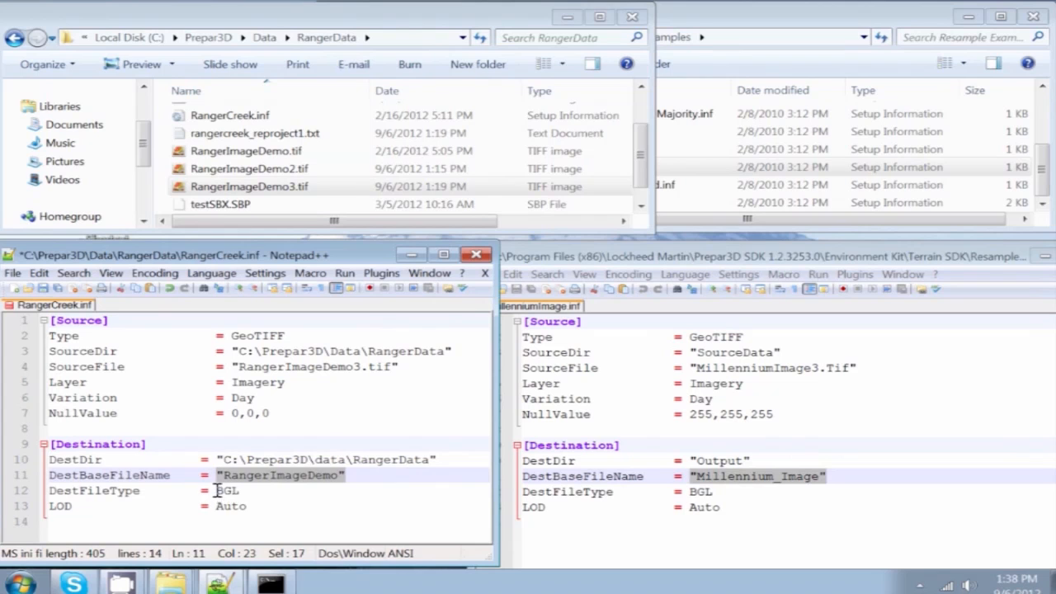
pyautogui.doubleClick(228, 490)
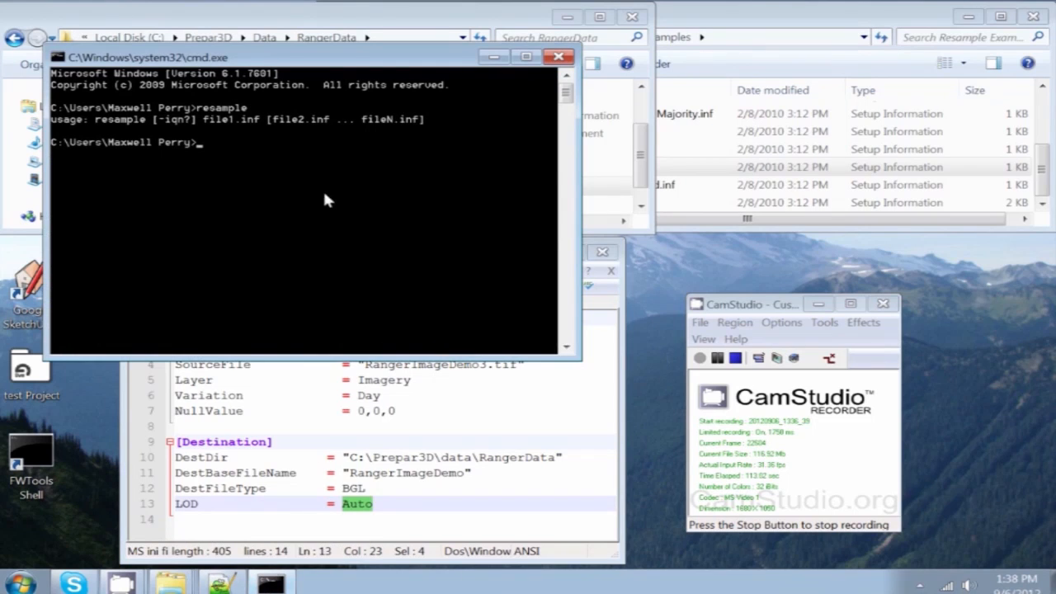
# Enter the resample command with the RangerData path and RangerCreek.inf to build the imagery BGL
pyautogui.write('resample')
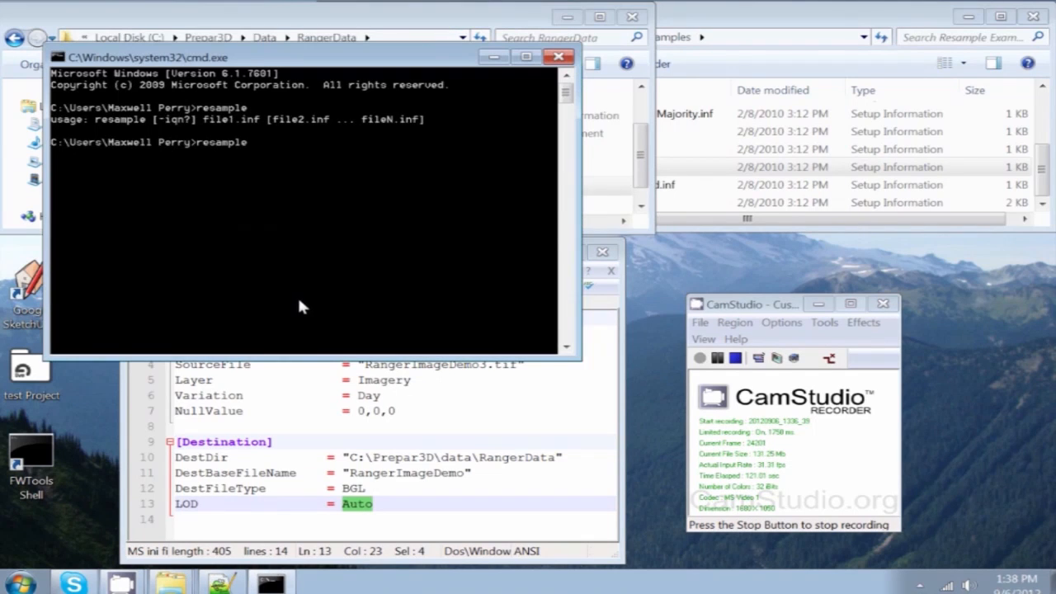
pyautogui.rightClick(300, 306)
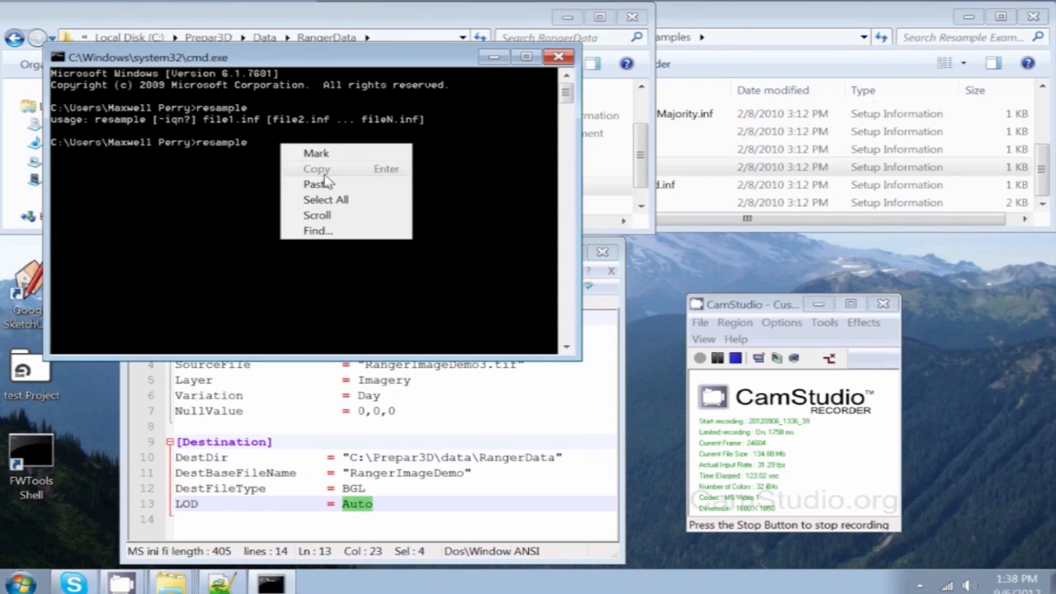
pyautogui.click(317, 183)
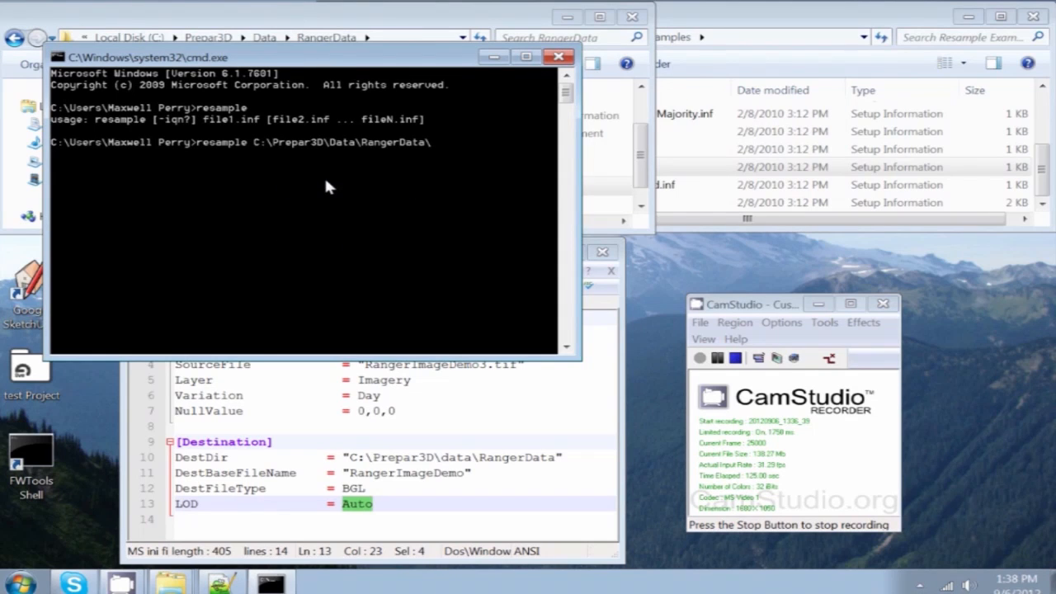
pyautogui.write('RangerCreek.inf')
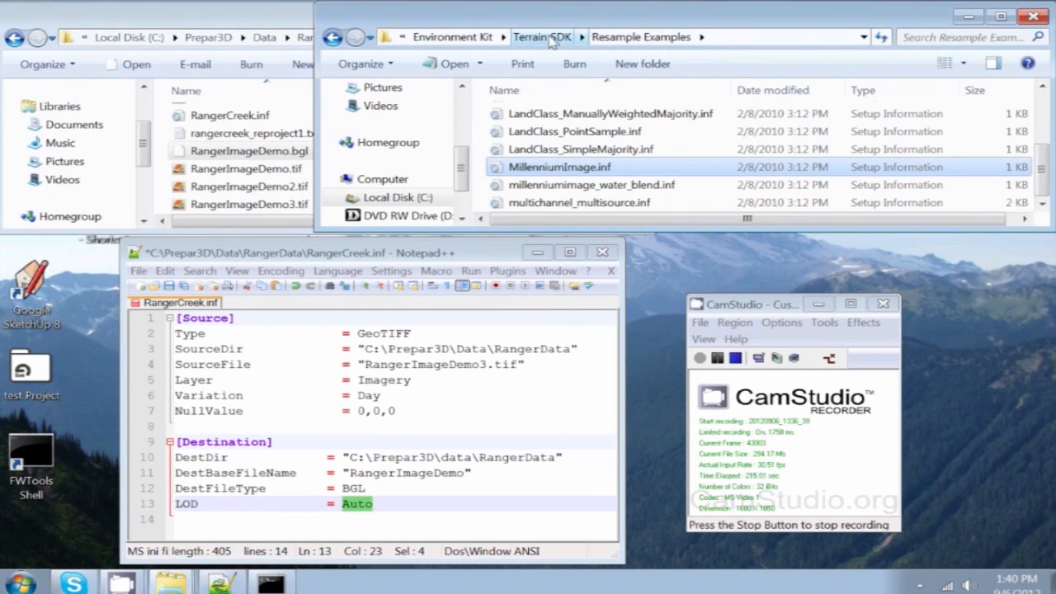
# Launch tmfviewer.exe from the Terrain SDK folder and inspect RangerImageDemo.bgl imagery coordinates
pyautogui.click(529, 37)
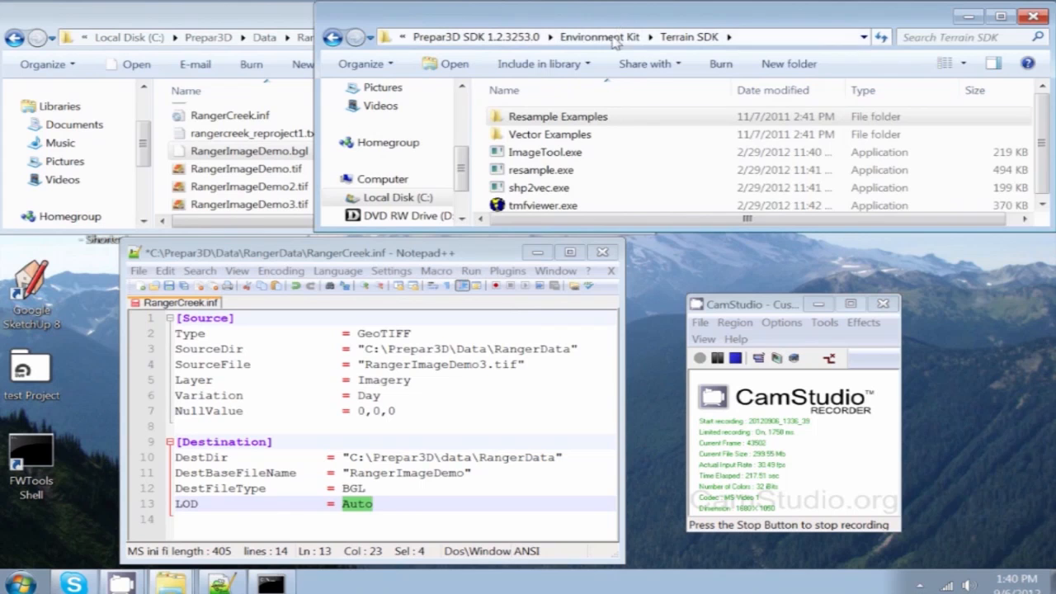
pyautogui.click(543, 205)
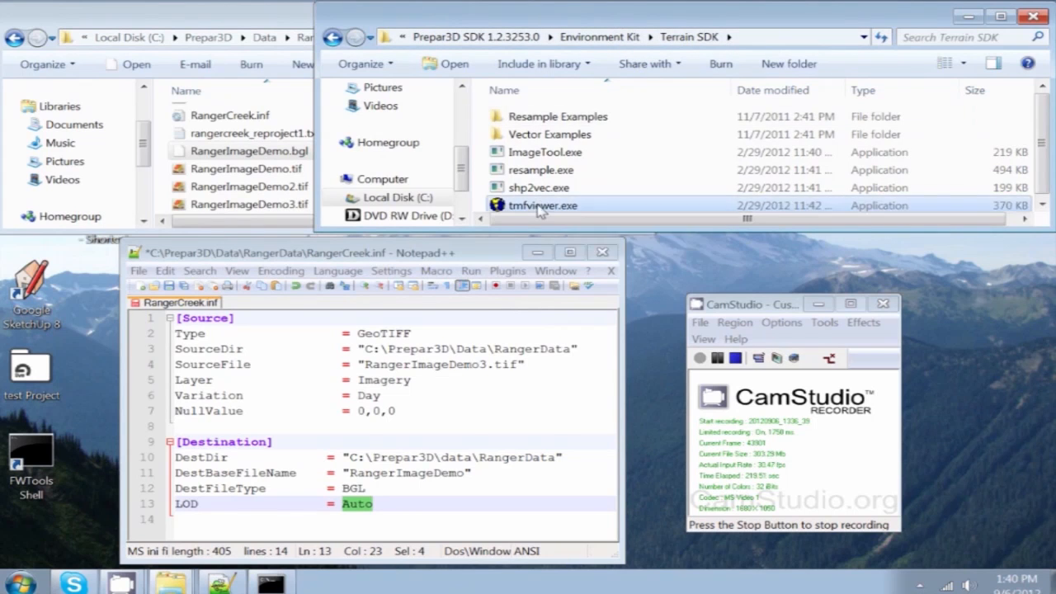
pyautogui.doubleClick(543, 204)
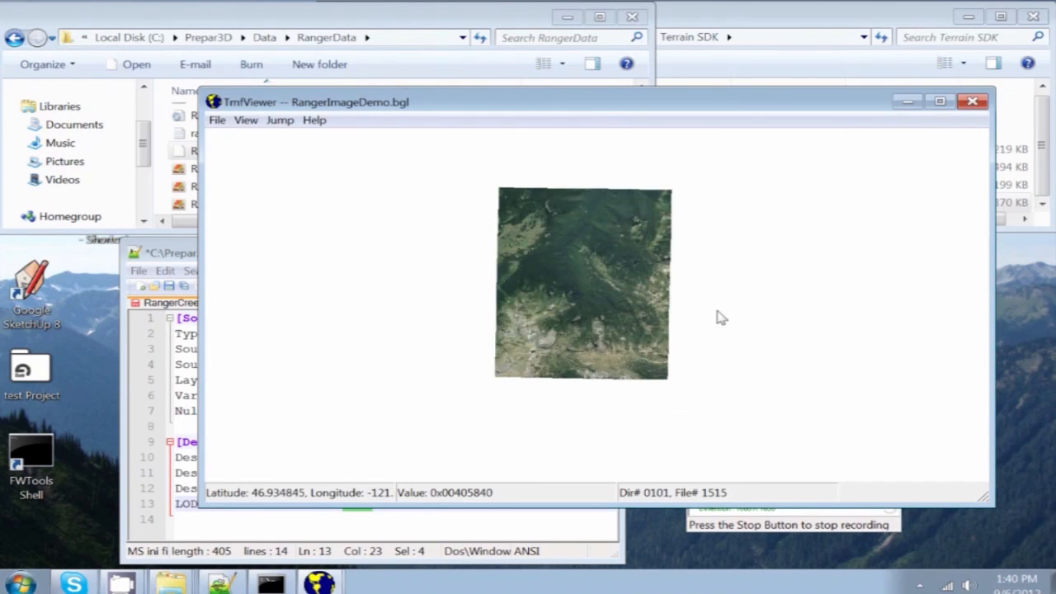
pyautogui.moveTo(502, 363)
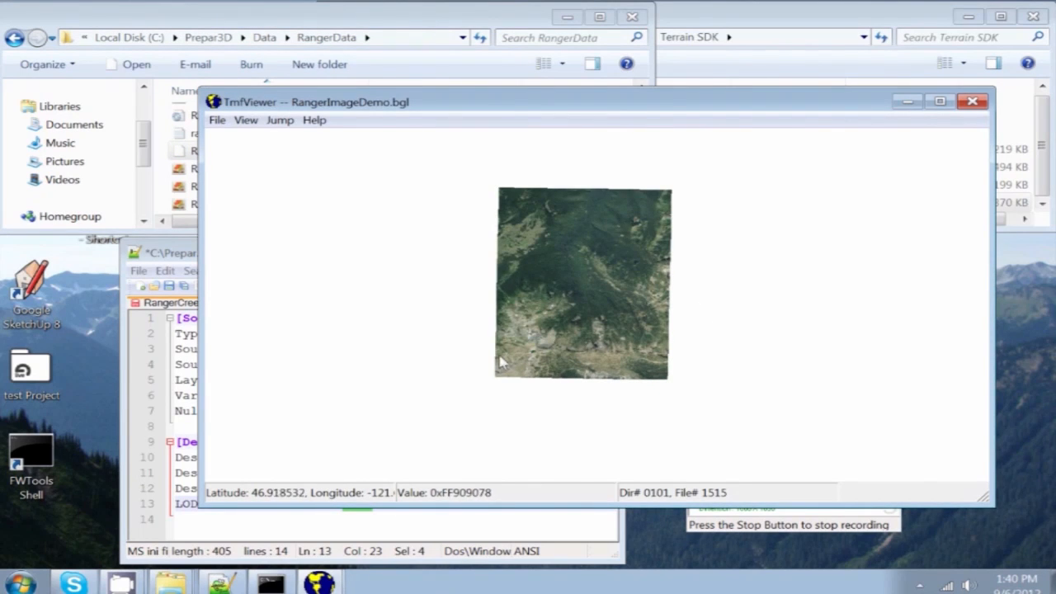
pyautogui.click(972, 102)
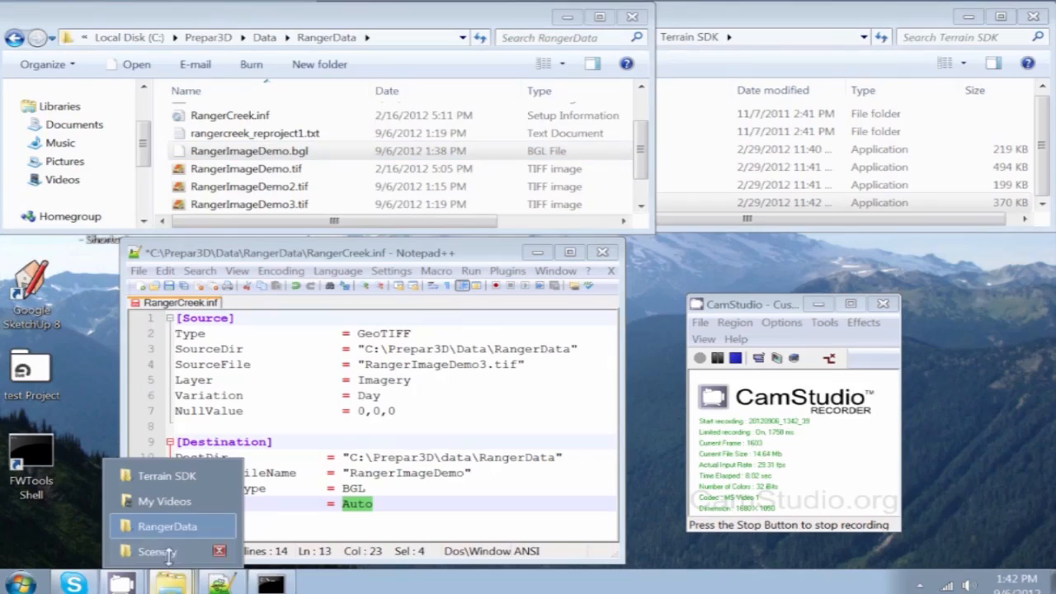
# Jump to the Prepar3D Addon Scenery/Scenery folder holding the Ranger BGL files
pyautogui.click(156, 551)
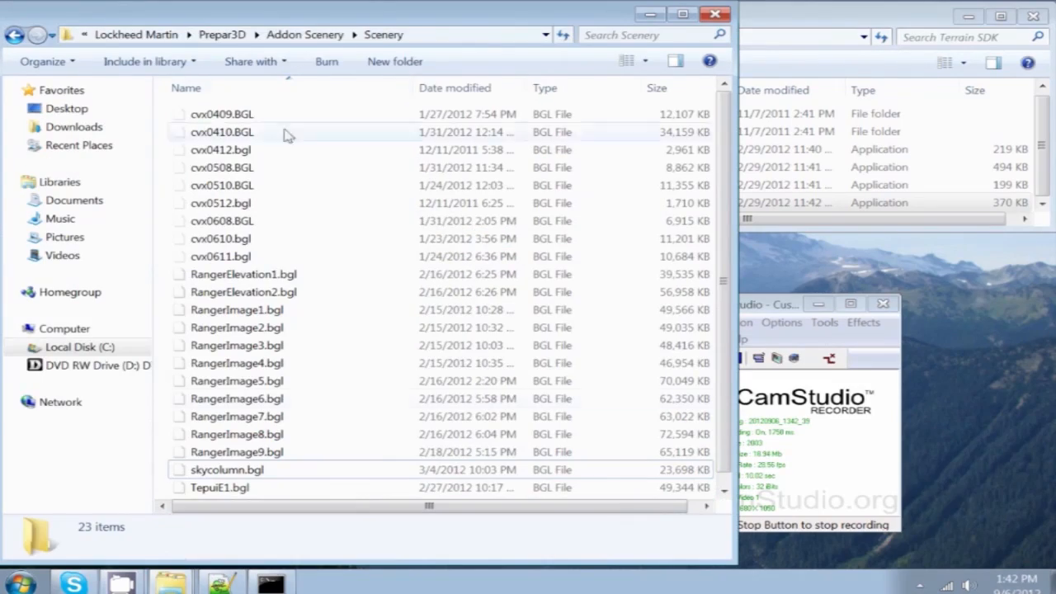